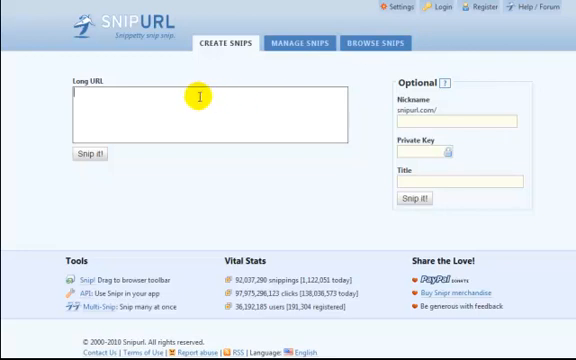
pyautogui.write('http://www.greatinternetmarketingtraining.com')
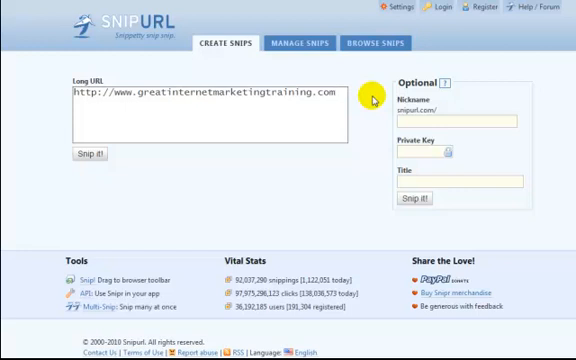
pyautogui.moveTo(363, 98)
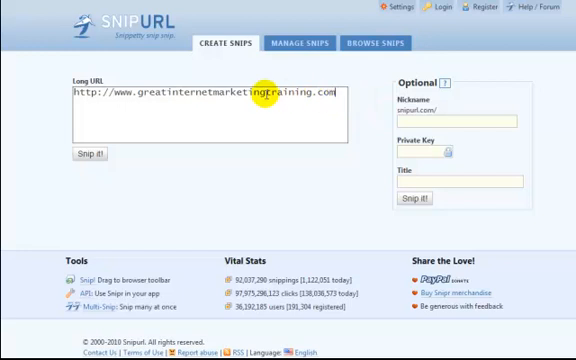
pyautogui.moveTo(147, 189)
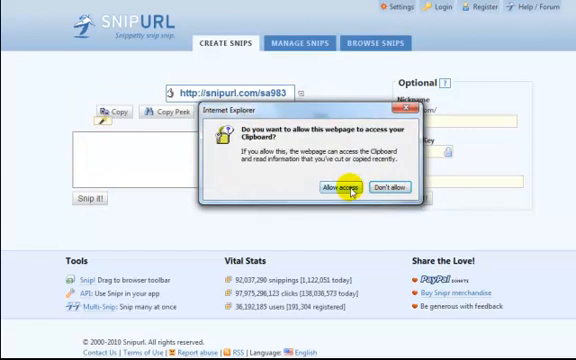
pyautogui.click(334, 187)
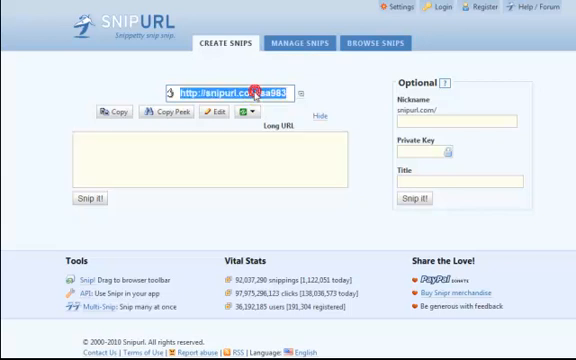
pyautogui.rightClick(251, 90)
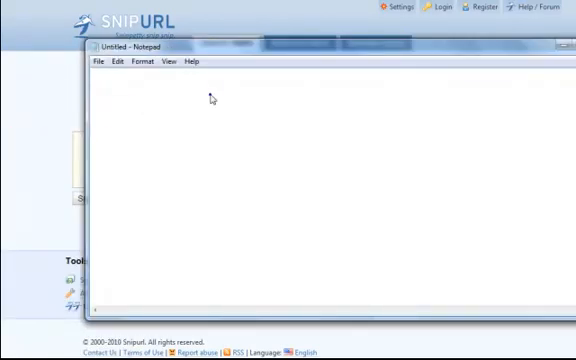
pyautogui.write('http://snipurl.com/sa983')
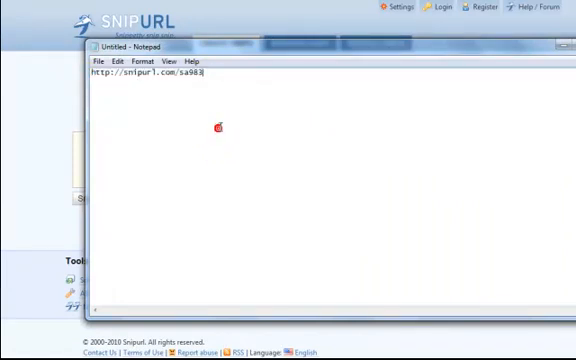
pyautogui.moveTo(218, 130)
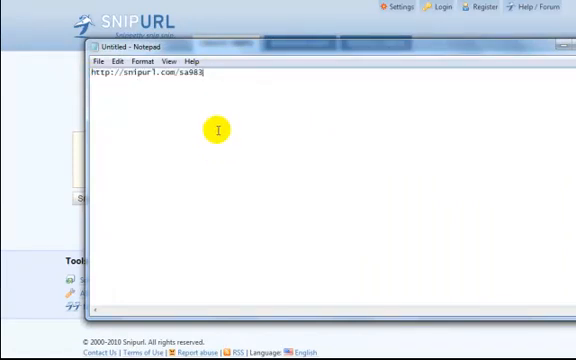
pyautogui.moveTo(213, 131)
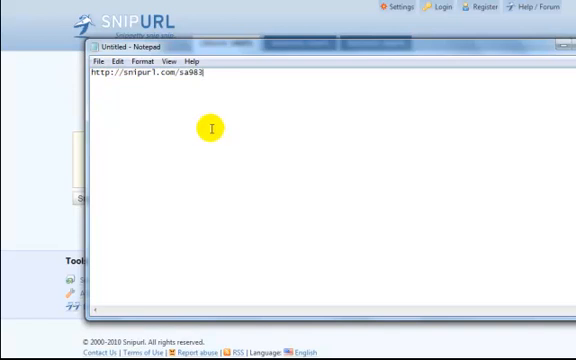
pyautogui.moveTo(288, 166)
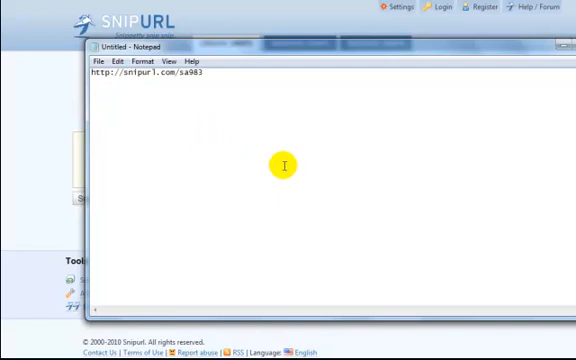
pyautogui.moveTo(370, 76)
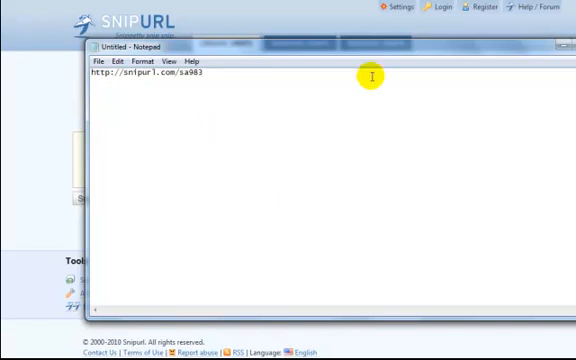